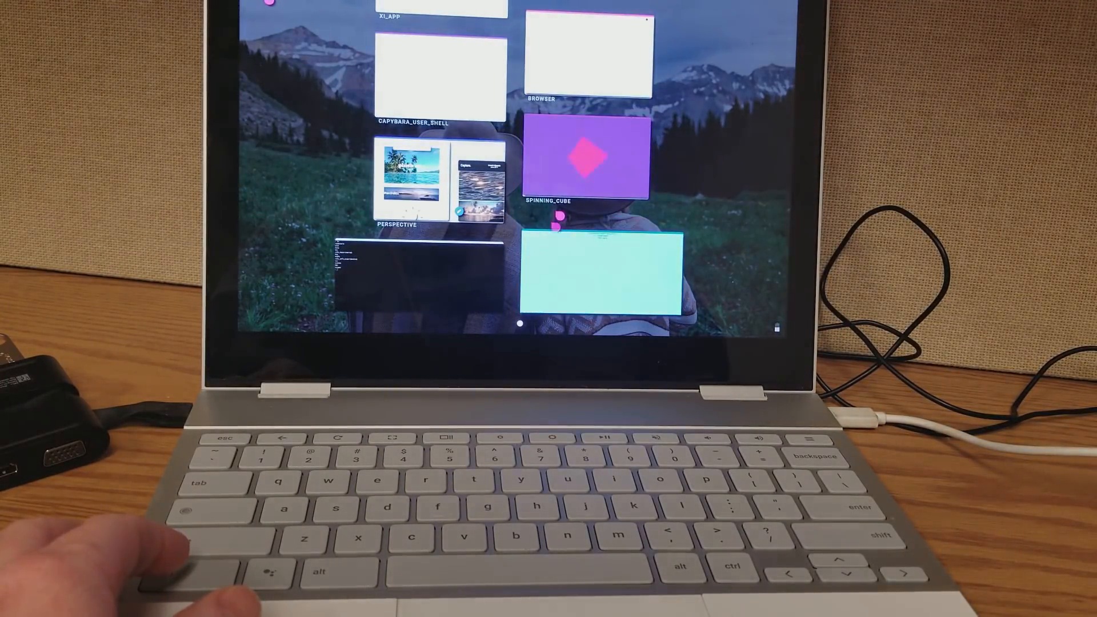
Open a demo app card from the Armadillo running-apps overview.
{"action": "left_click", "coordinate": [584, 158]}
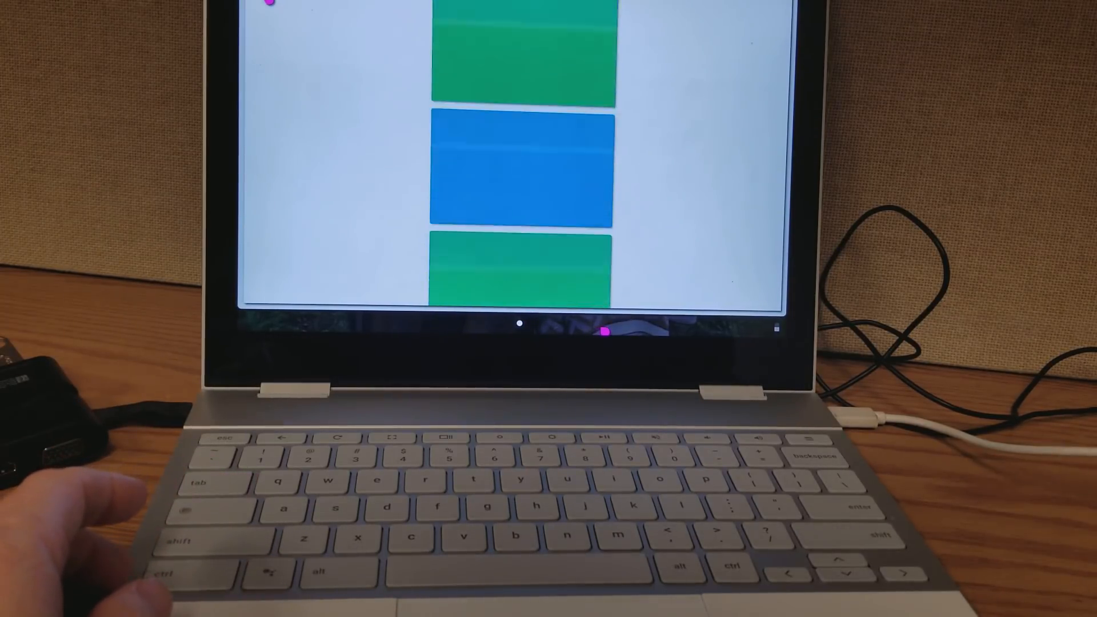
Scroll through the stacked green and blue card list in the demo app.
{"action": "scroll", "scroll_direction": "down", "scroll_amount": 3}
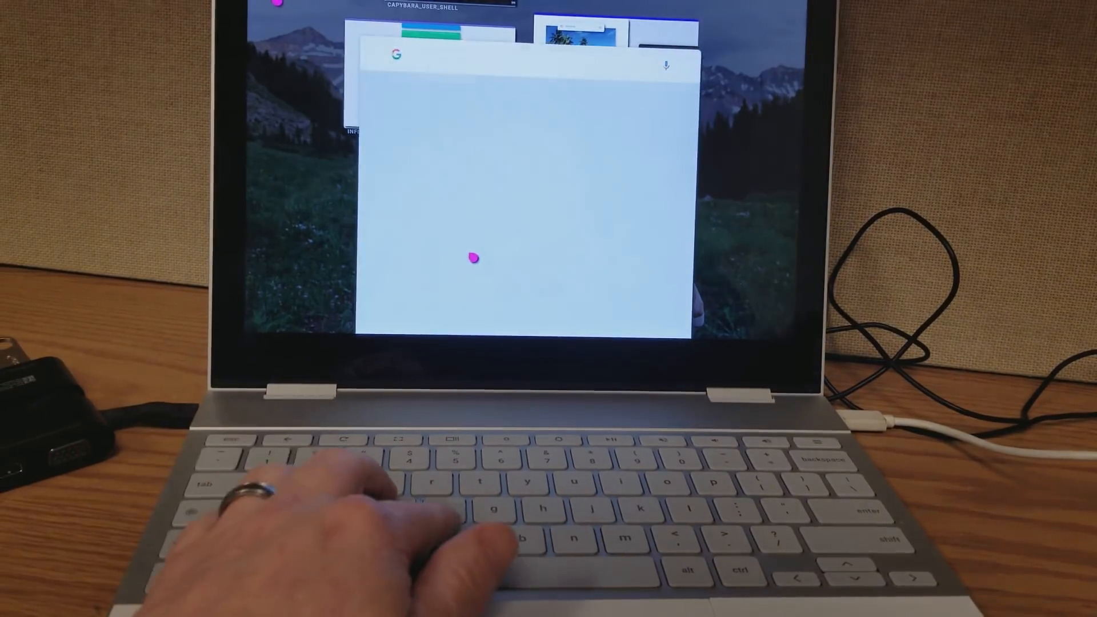
Search 'moterm' in the Ask bar and launch the Moterm terminal.
{"action": "type", "text": "moter"}
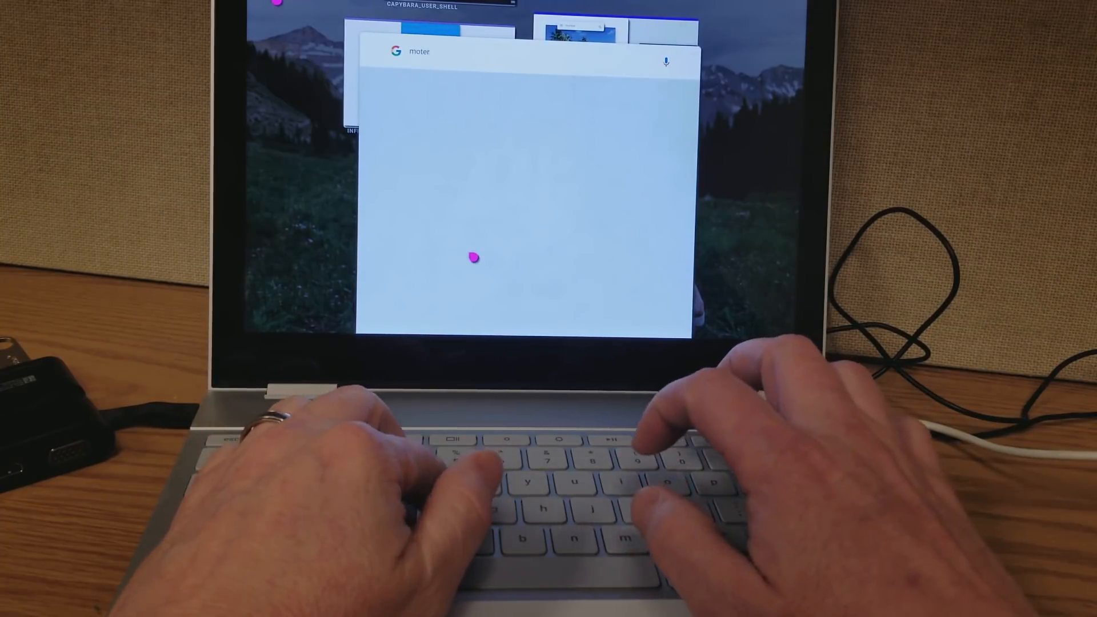
{"action": "type", "text": "m"}
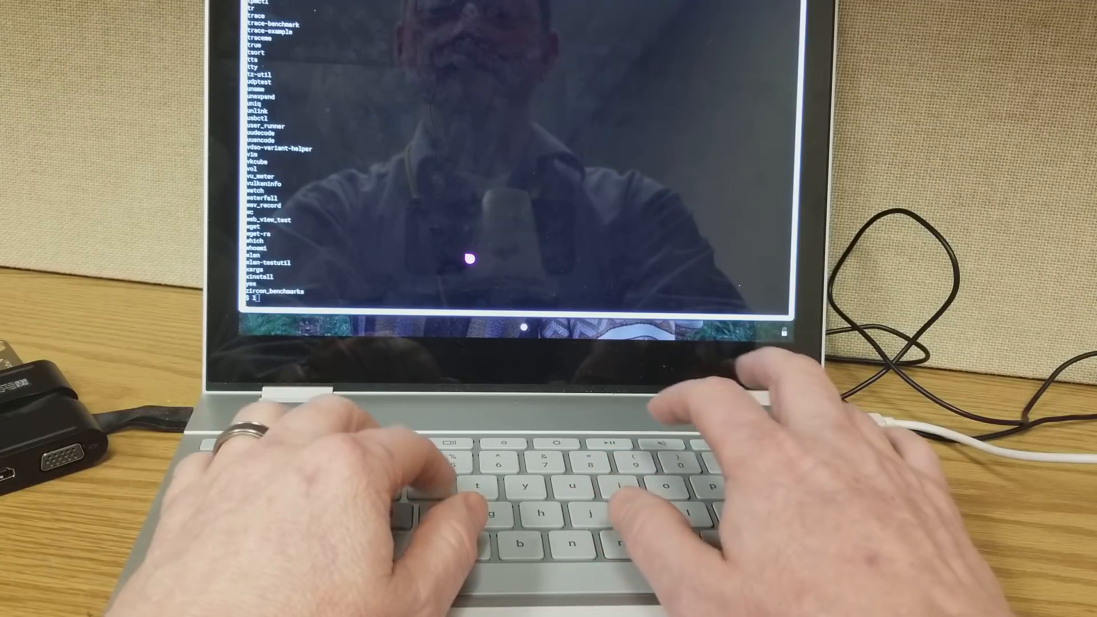
Run the misspelled 'ech $(ls)' command, which is reported as not found.
{"action": "type", "text": "ech $("}
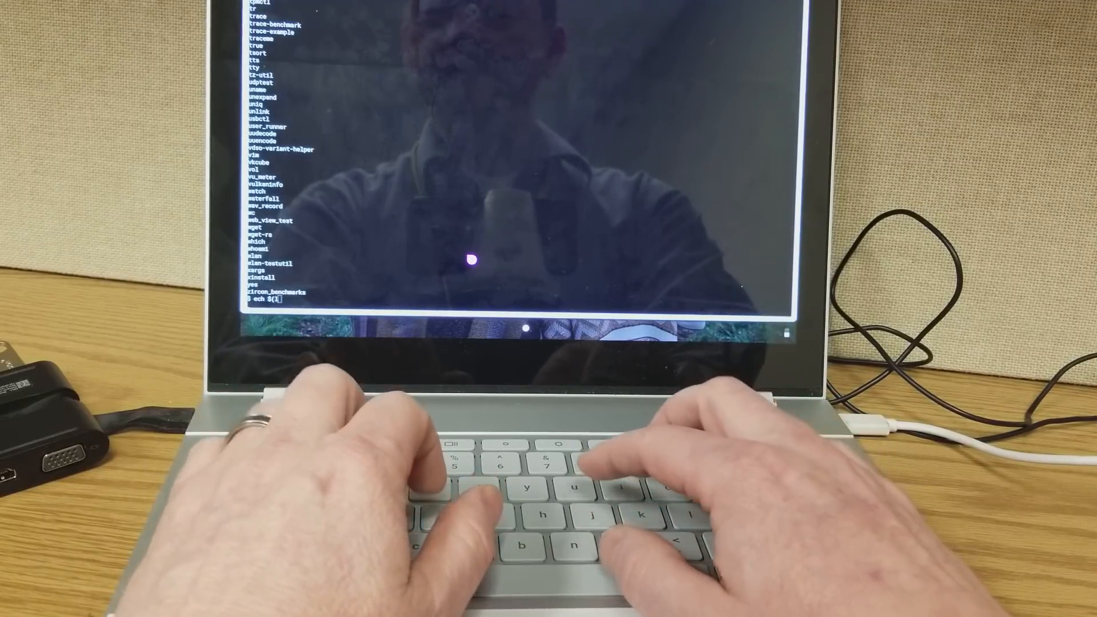
{"action": "type", "text": "ls)"}
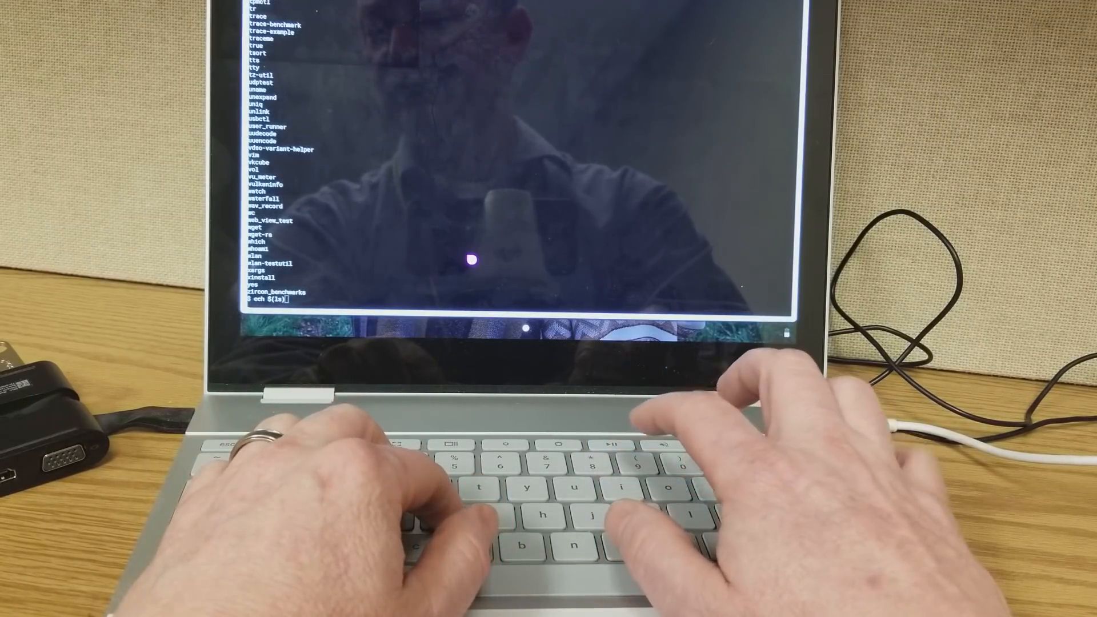
{"action": "key", "text": "Return"}
{"action": "type", "text": "echo $(ls)"}
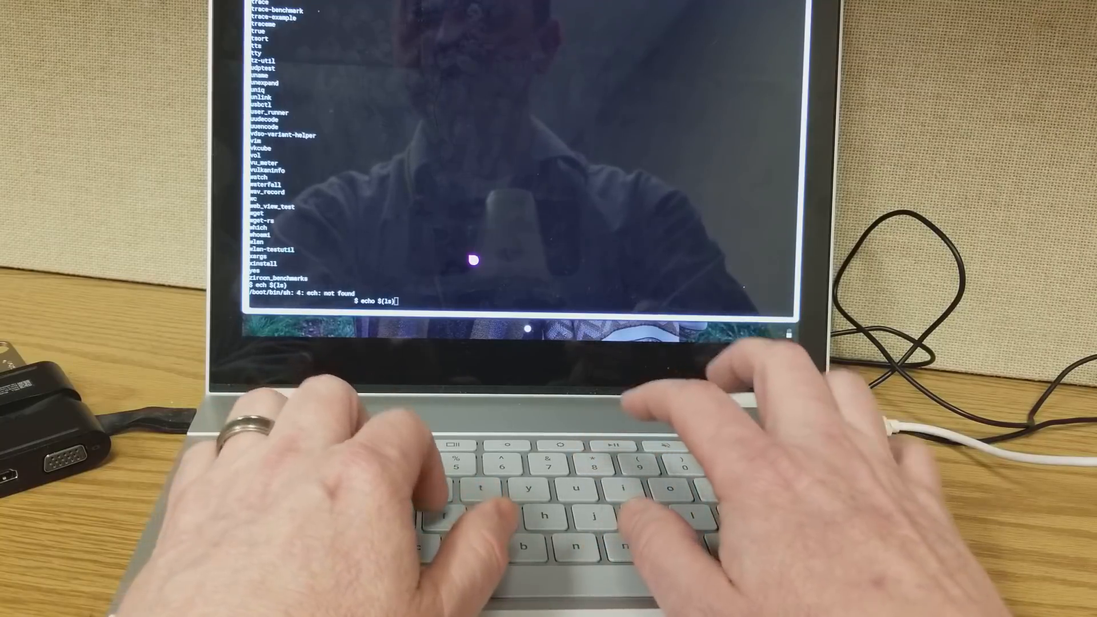
Run 'echo $(ls)', move into ../apps and list it, then launch vim with 'vi'.
{"action": "key", "text": "Return"}
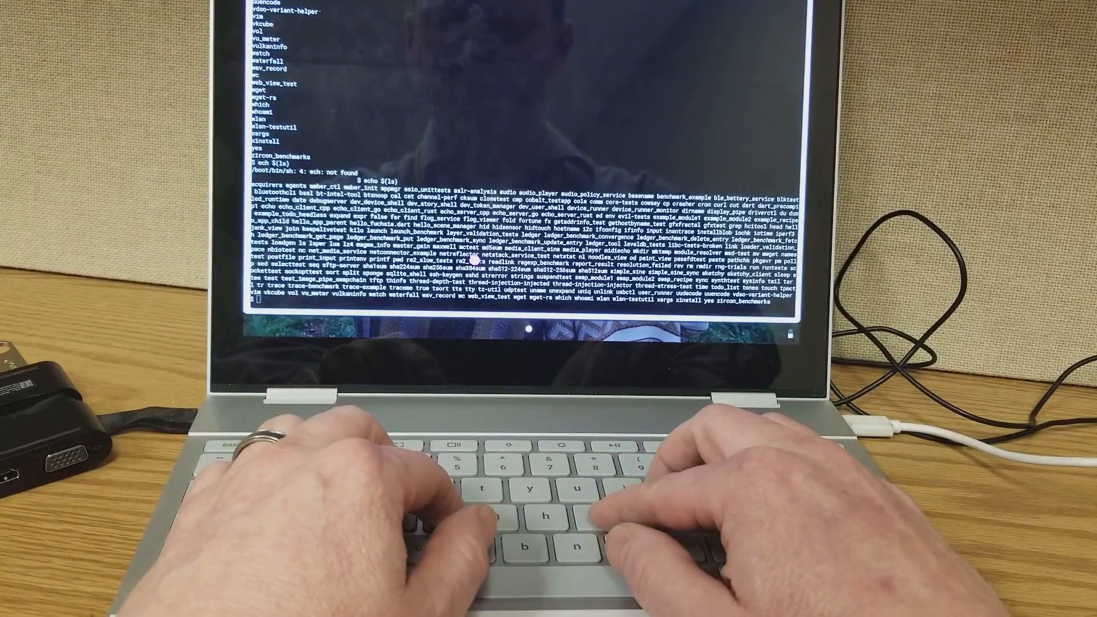
{"action": "type", "text": "cdho.$apps"}
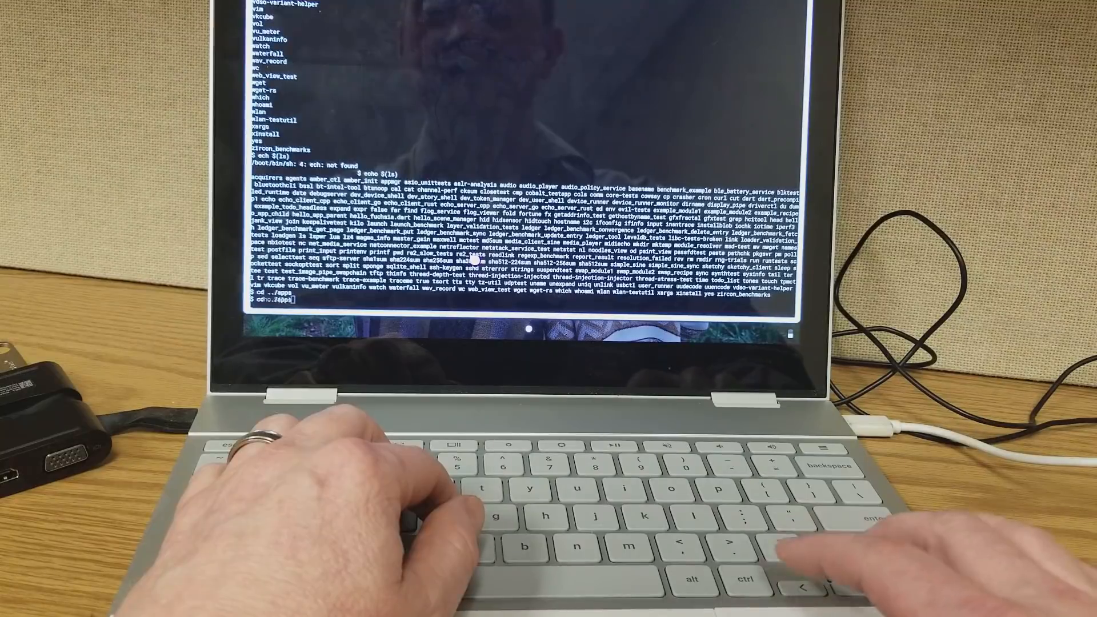
{"action": "key", "text": "Return"}
{"action": "type", "text": "v"}
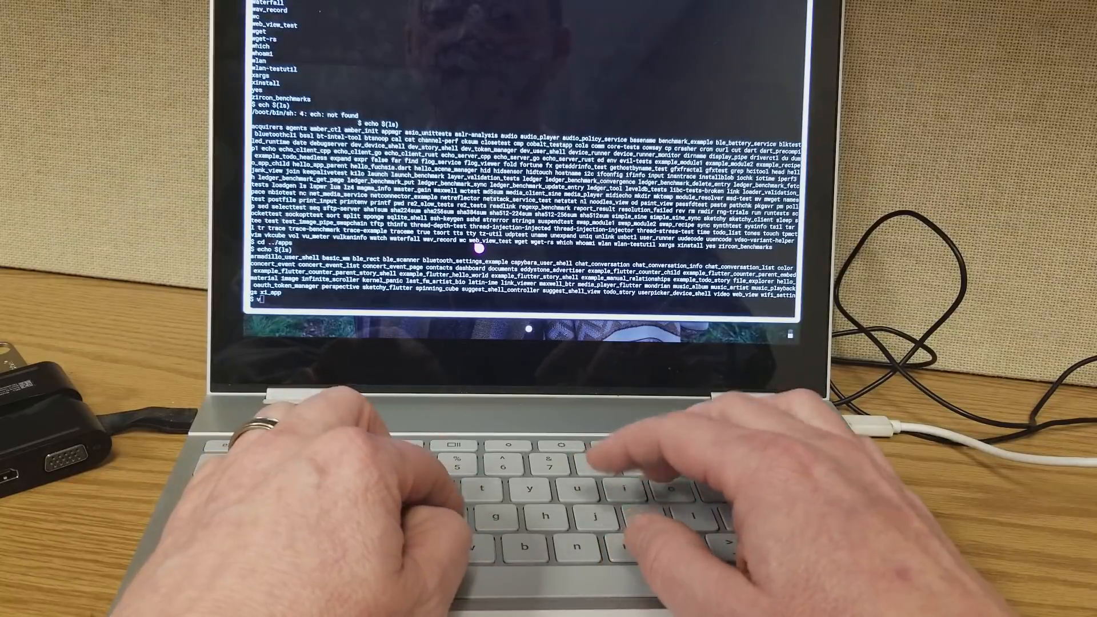
{"action": "key", "text": "Return"}
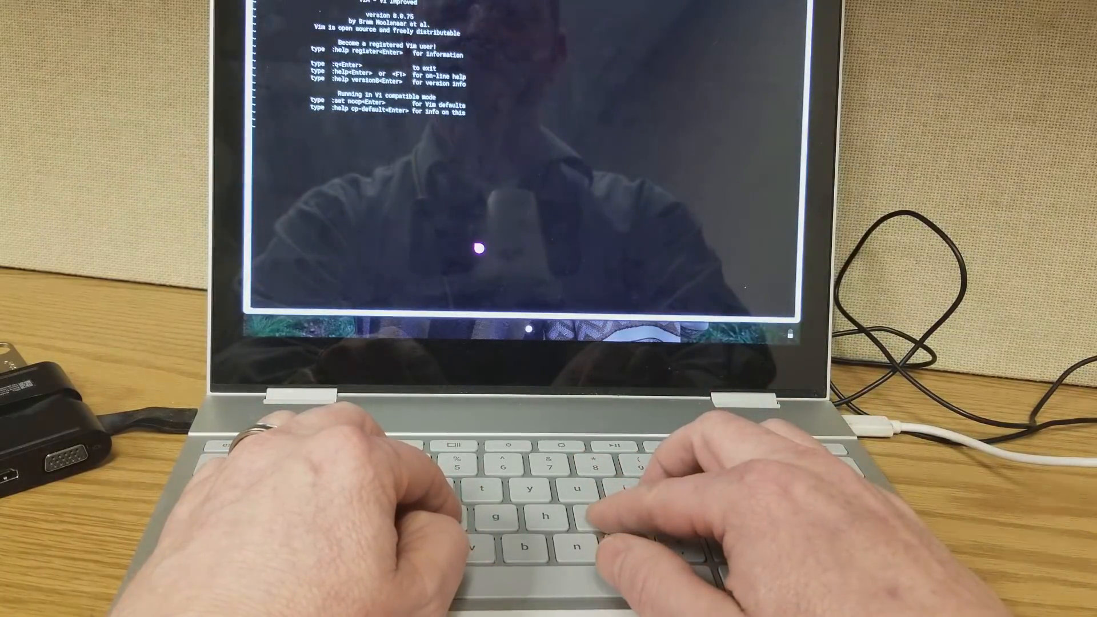